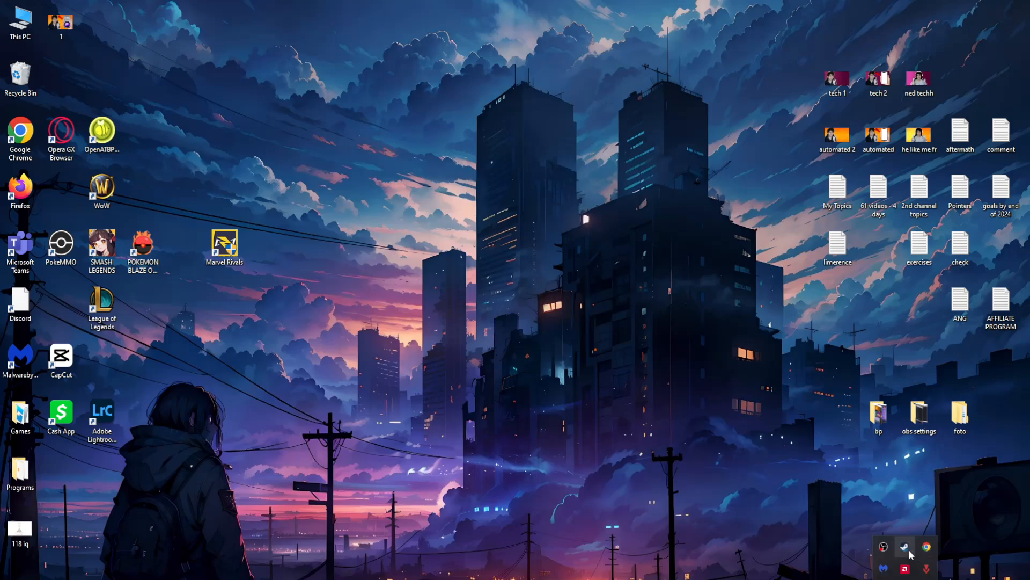
# Locate Marvel Rivals in the Steam library and bring up its context menu
pyautogui.click(884, 546)
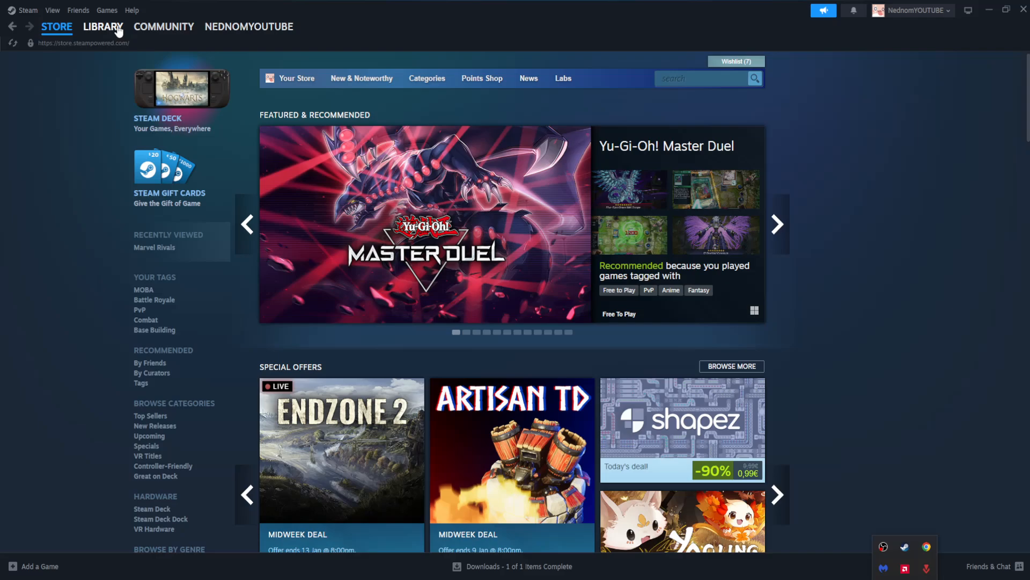
pyautogui.click(103, 25)
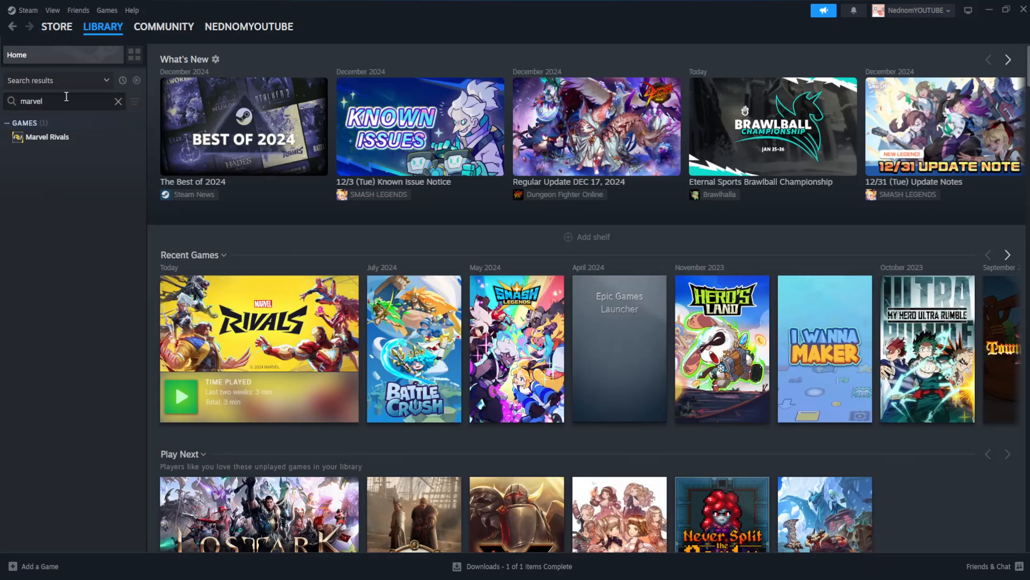
pyautogui.moveTo(47, 136)
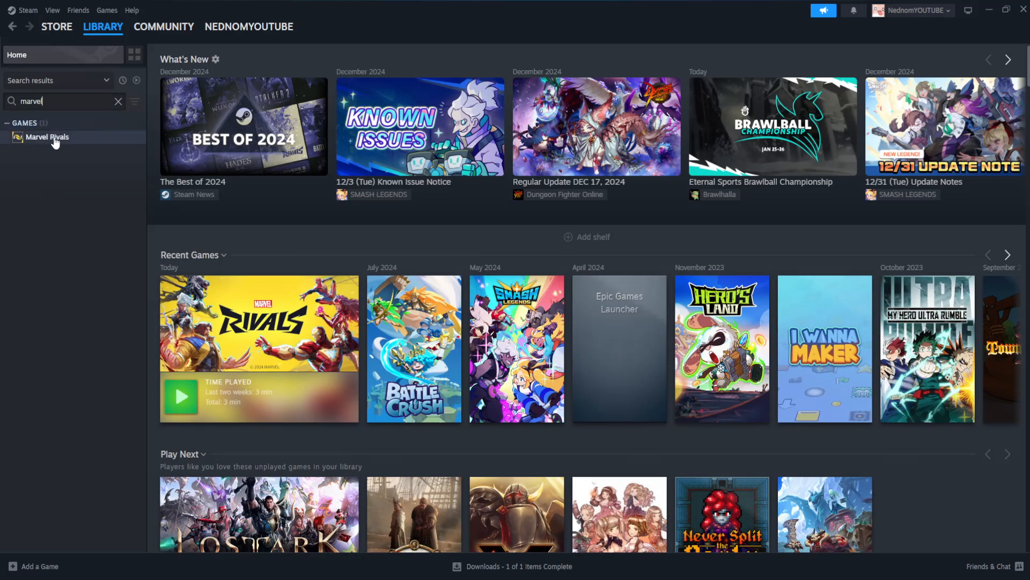
pyautogui.rightClick(46, 136)
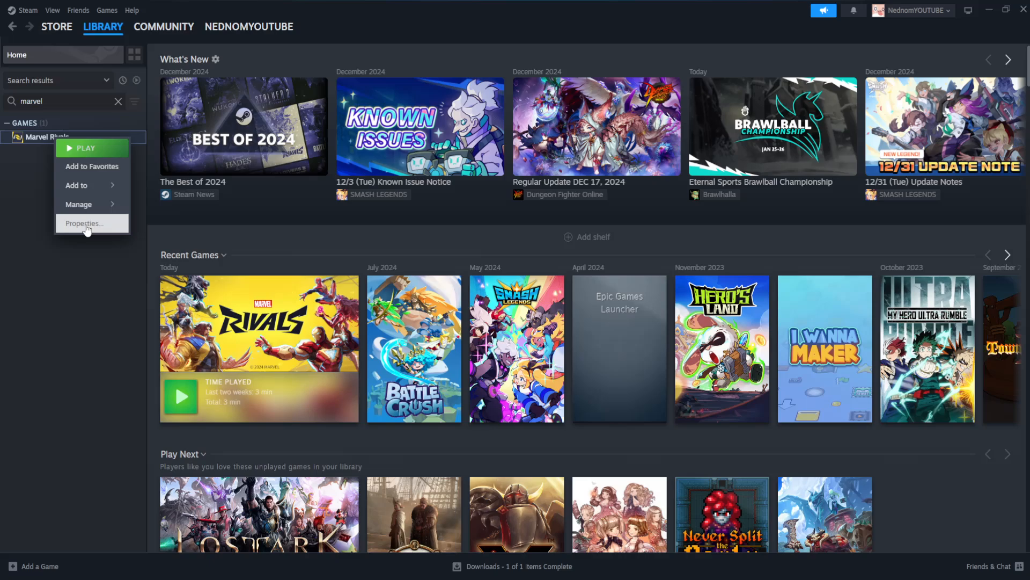
# Show the Installed Files page of Marvel Rivals' properties (49.84 GB on drive D)
pyautogui.click(83, 224)
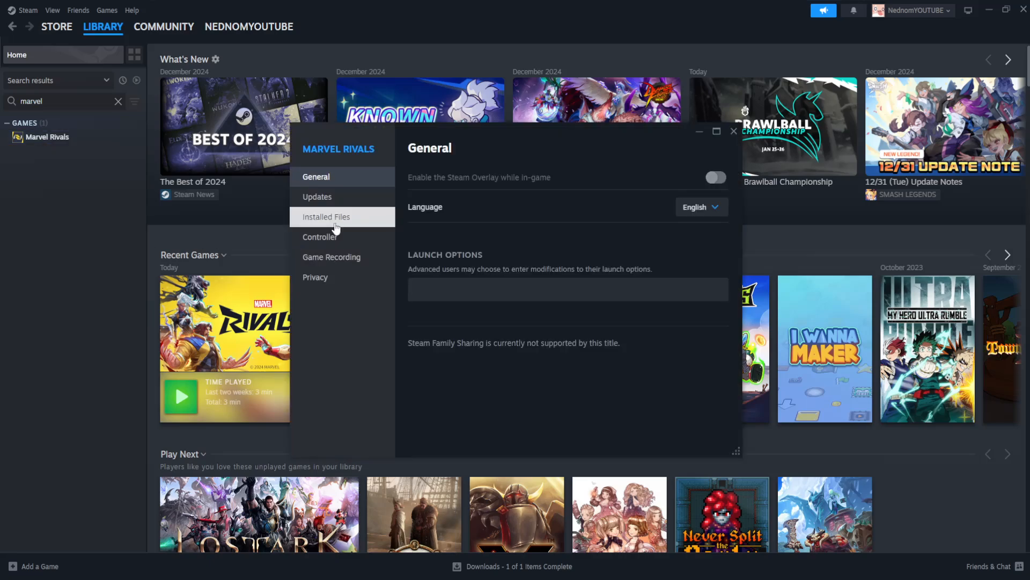
pyautogui.moveTo(348, 221)
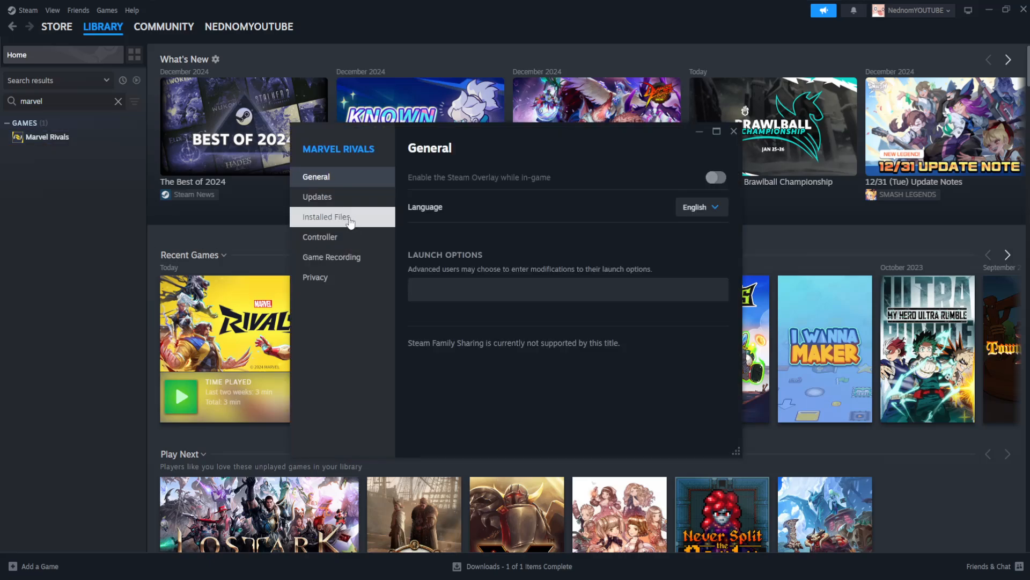
pyautogui.moveTo(348, 184)
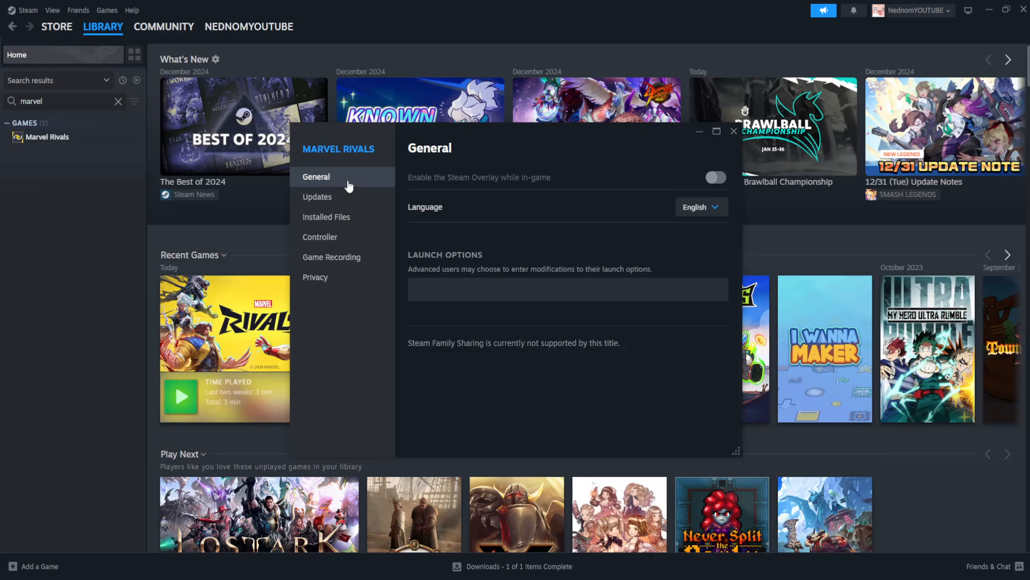
pyautogui.click(326, 216)
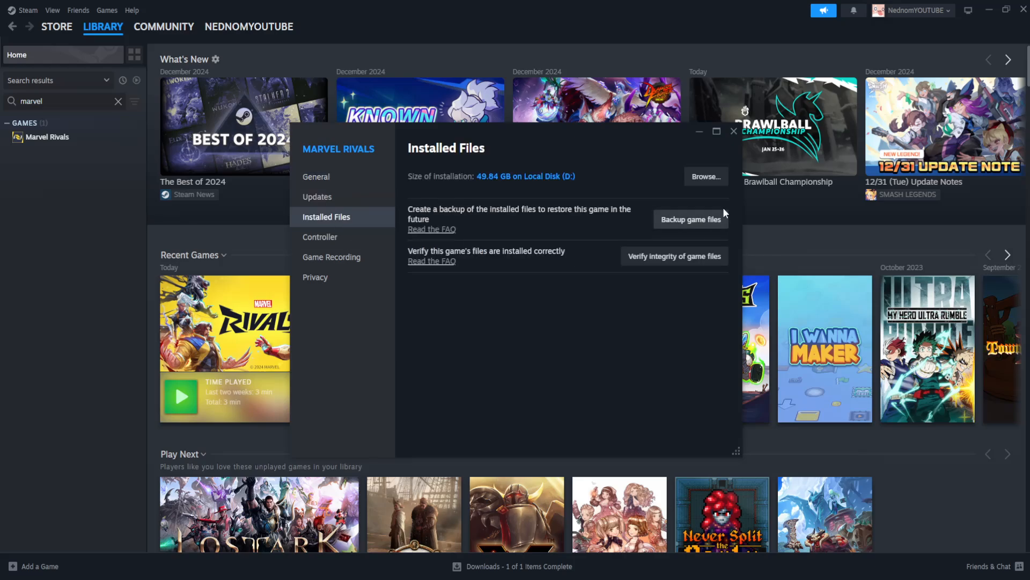
# Browse the install folder on drive D and bring up MarvelRivals_Launcher's file properties
pyautogui.click(705, 176)
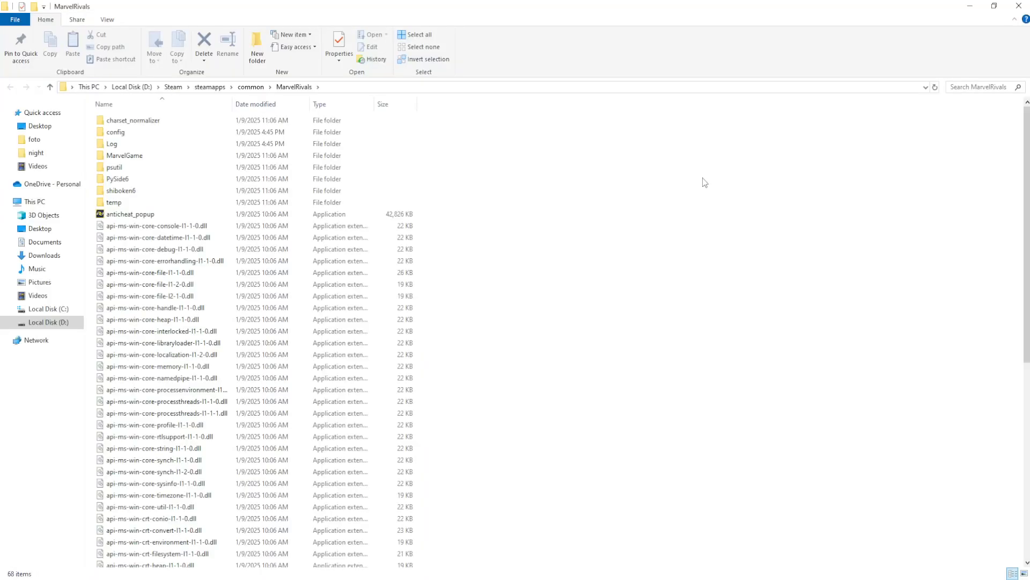
pyautogui.scroll(-3)
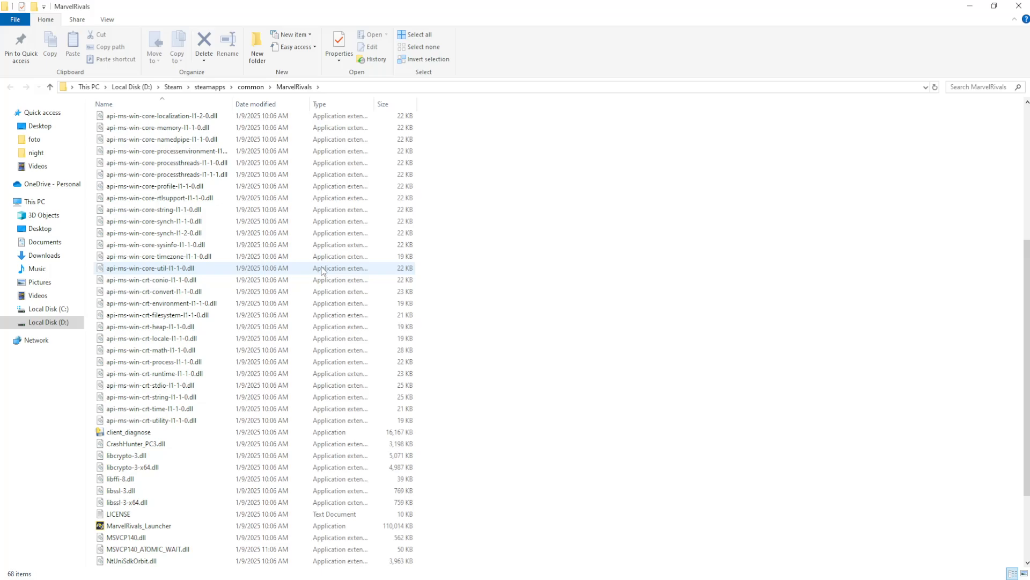
pyautogui.scroll(-3)
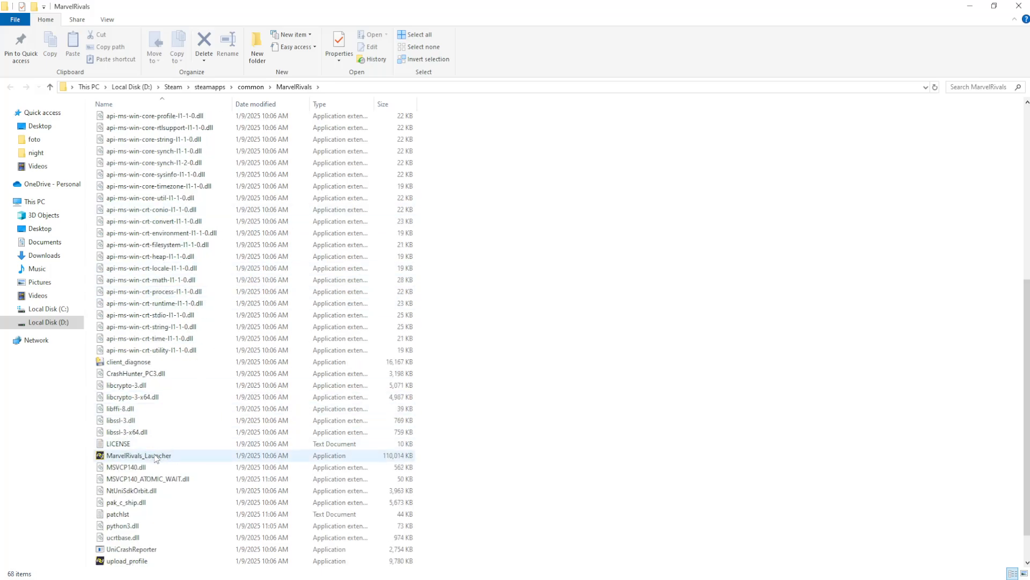
pyautogui.click(138, 455)
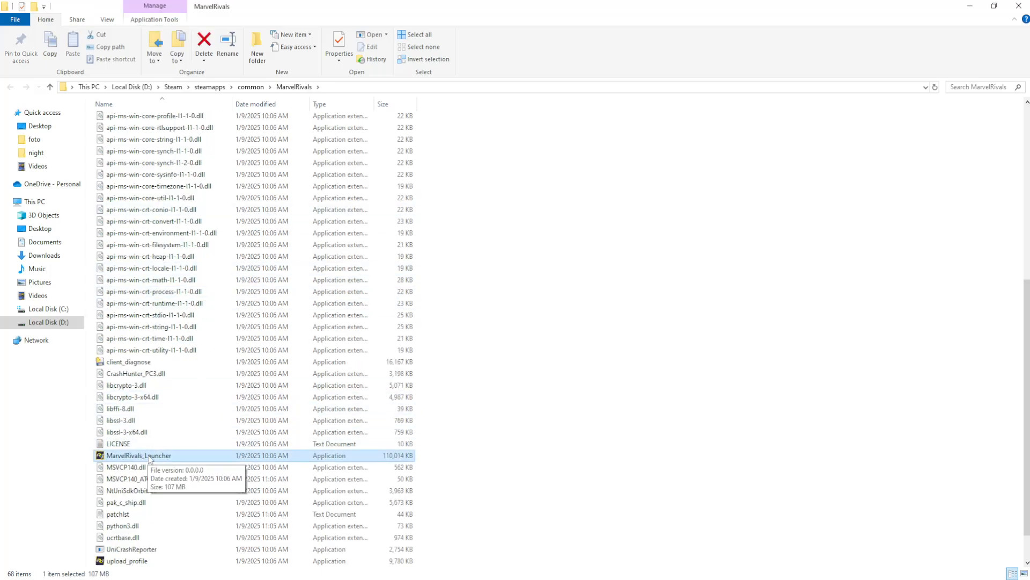
pyautogui.rightClick(139, 455)
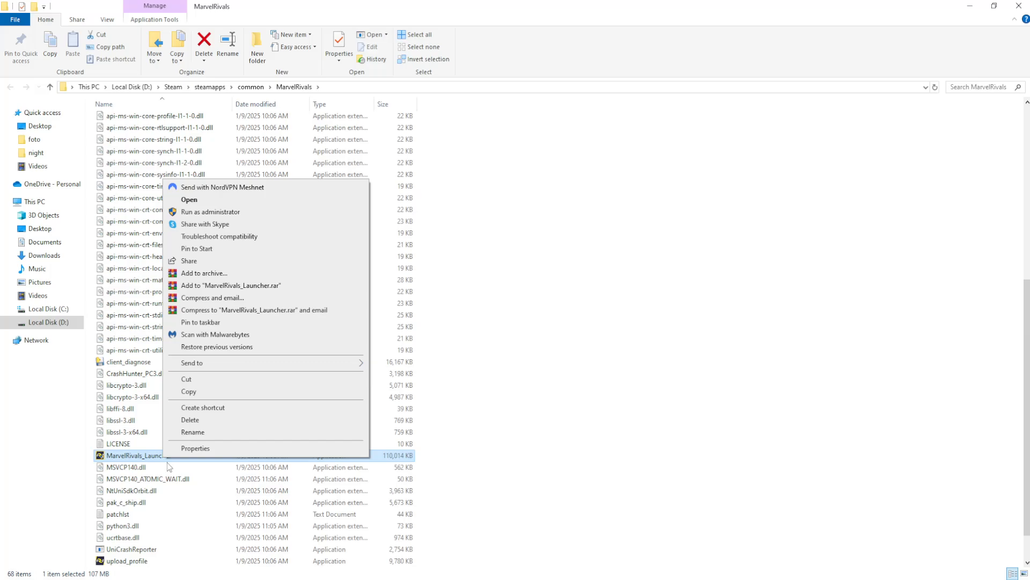
pyautogui.click(195, 448)
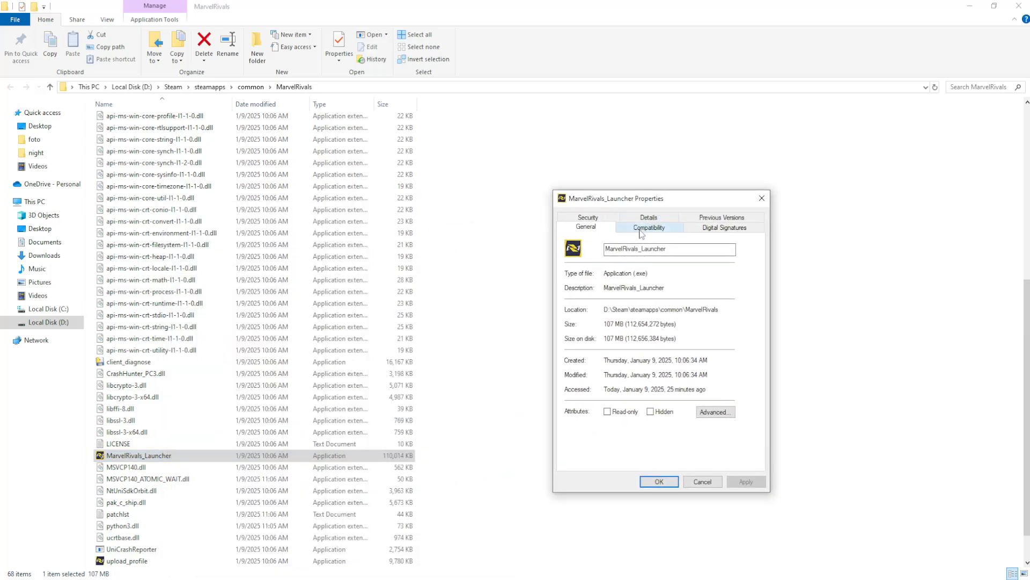
# Enable Windows 8 compatibility mode and Run as administrator for MarvelRivals_Launcher, and confirm
pyautogui.click(649, 228)
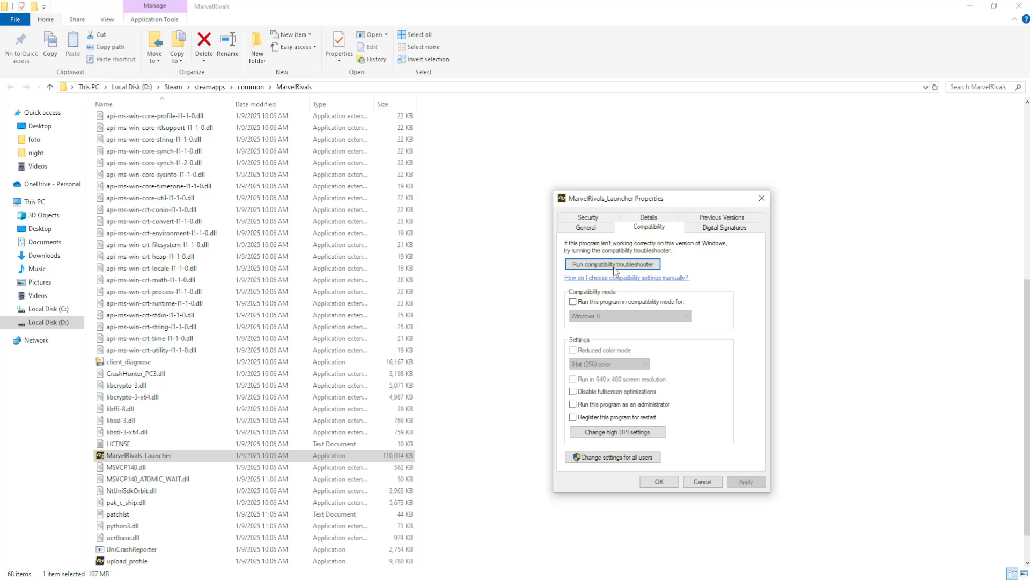
pyautogui.click(573, 301)
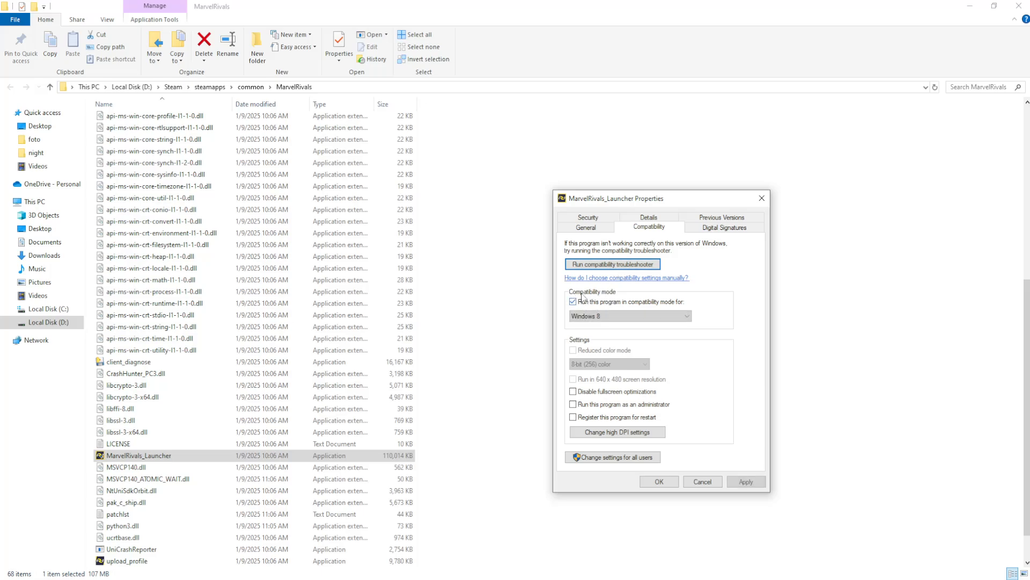
pyautogui.click(572, 404)
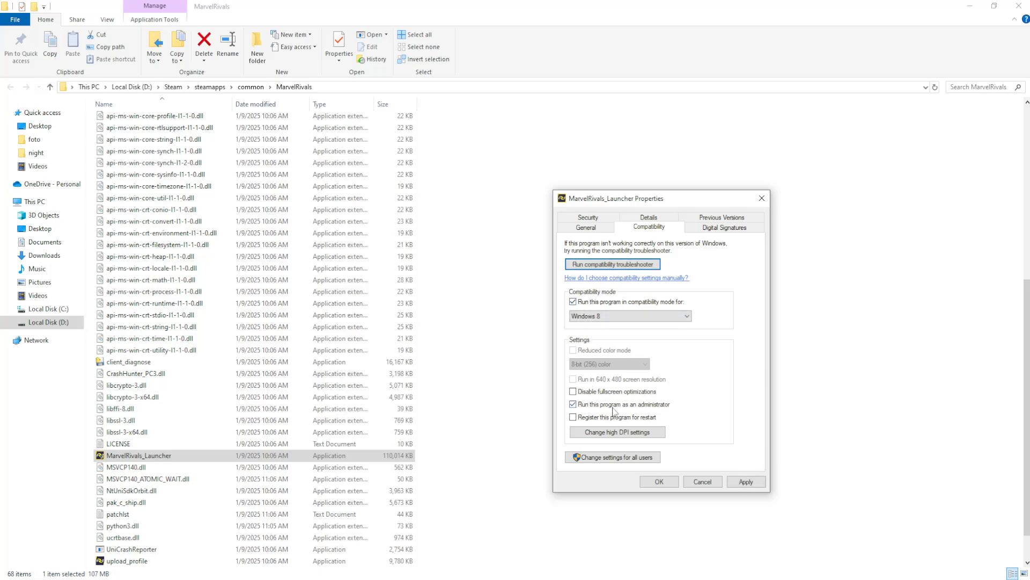
pyautogui.click(746, 481)
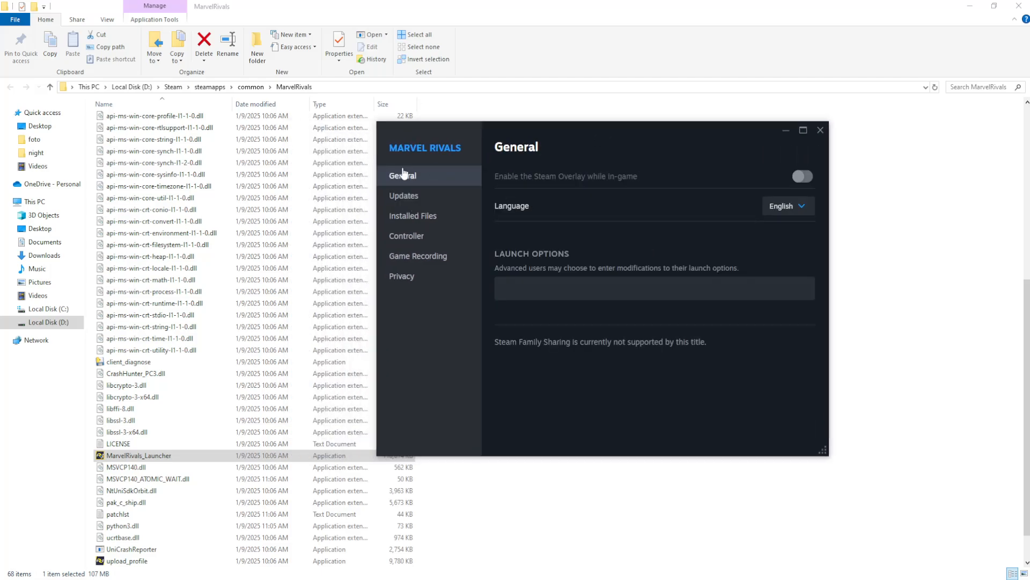
# Enter '-dx11' as Marvel Rivals' launch option and close the properties window
pyautogui.click(654, 288)
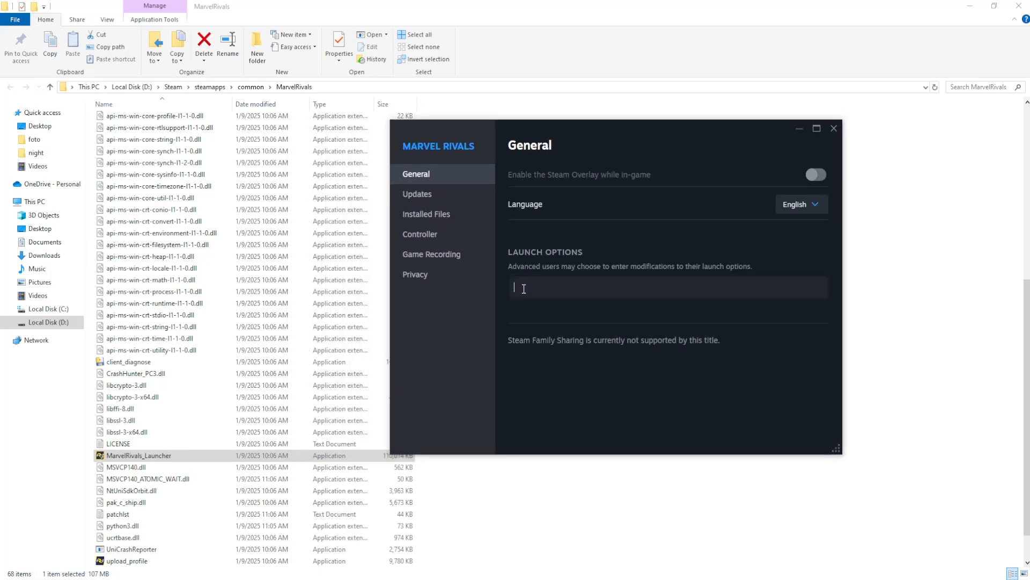
pyautogui.moveTo(560, 275)
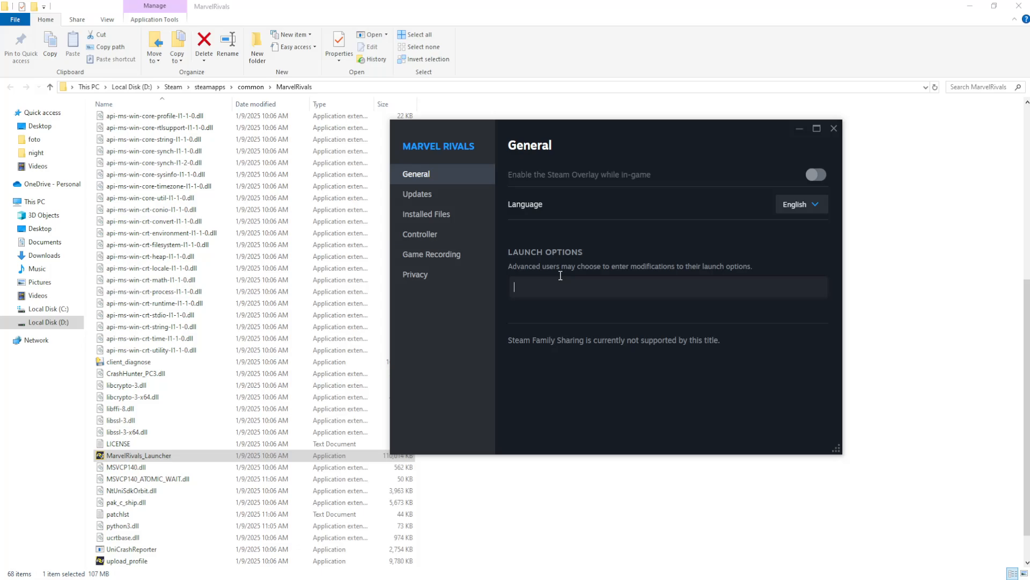
pyautogui.write('-dx')
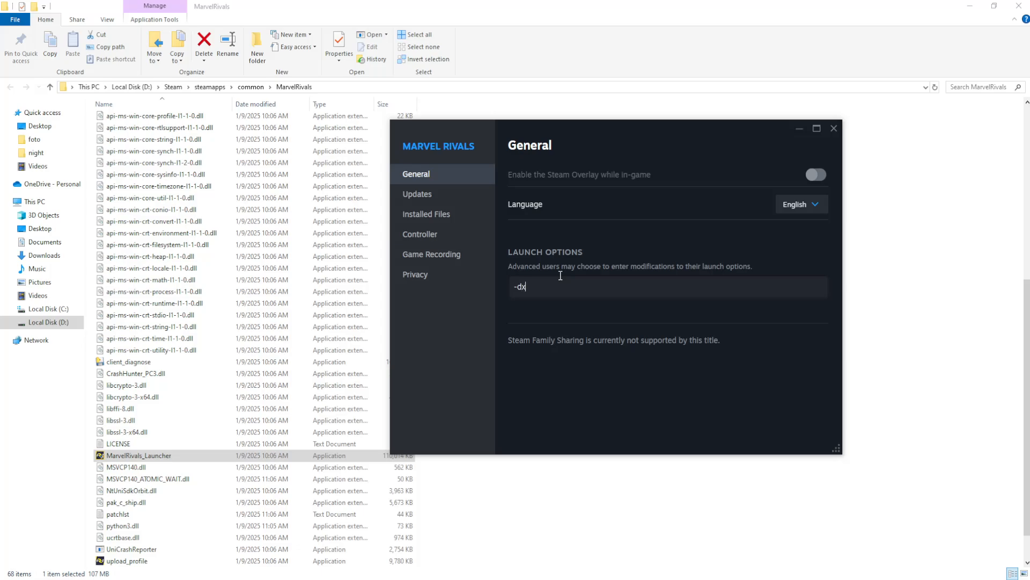
pyautogui.write('11')
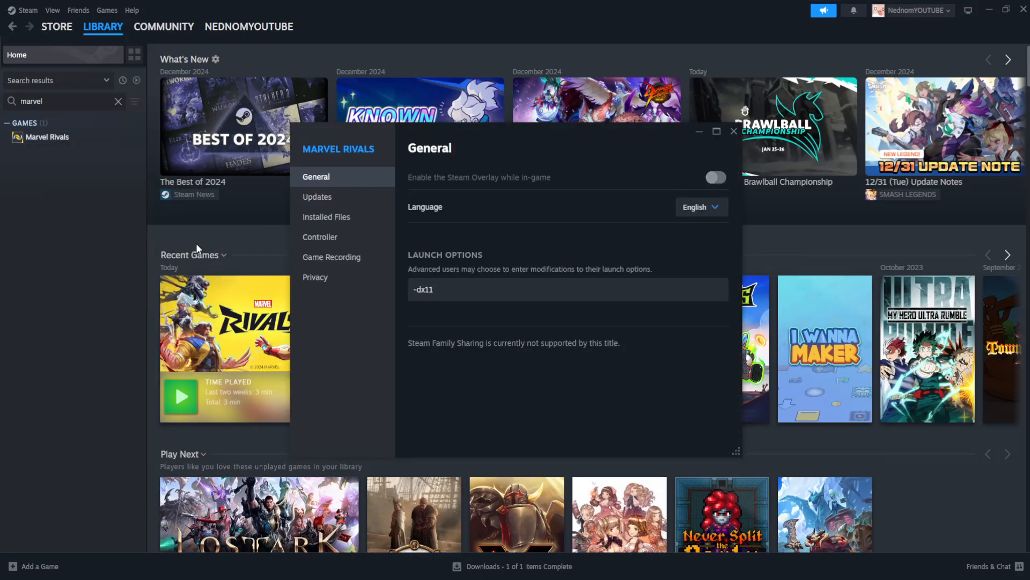
pyautogui.click(734, 131)
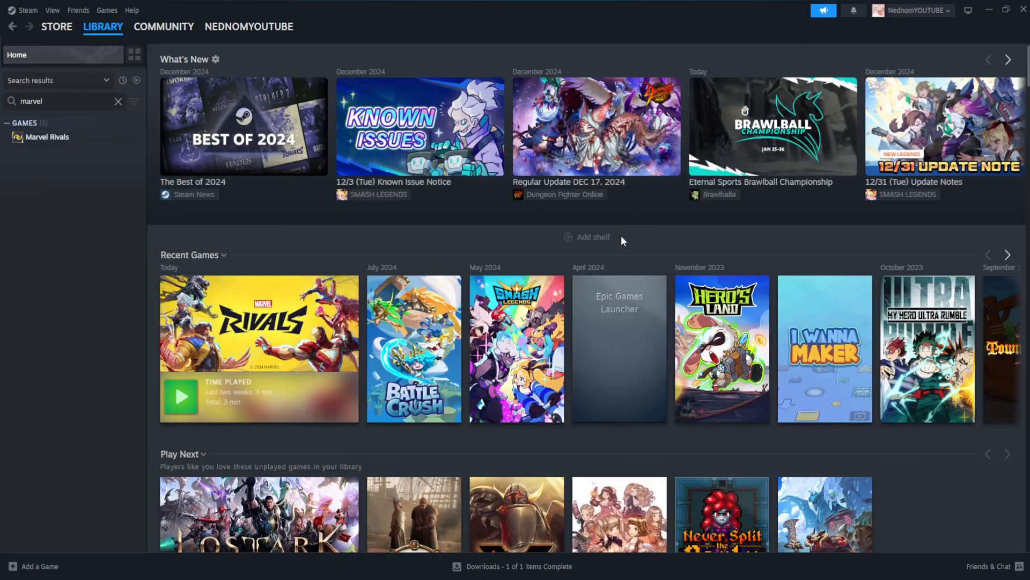
pyautogui.moveTo(910, 450)
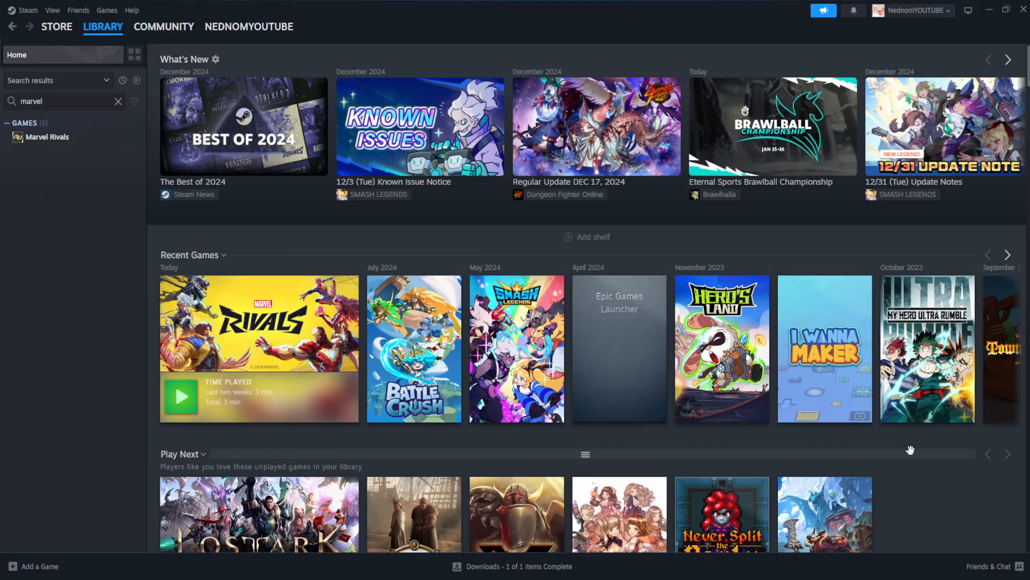